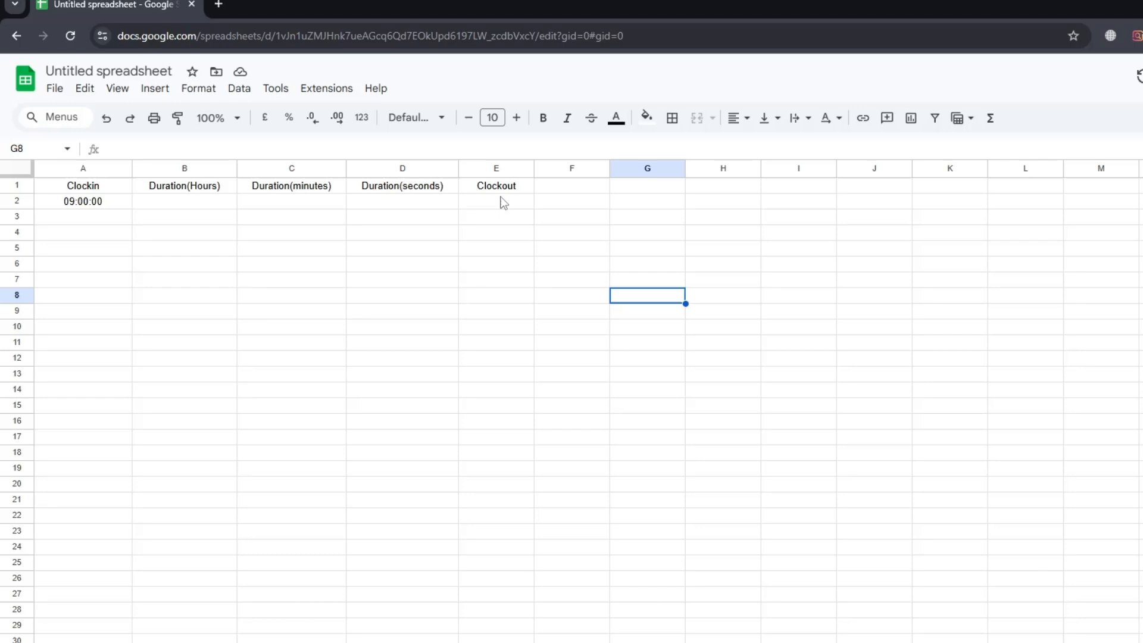
mouse_move(493, 197)
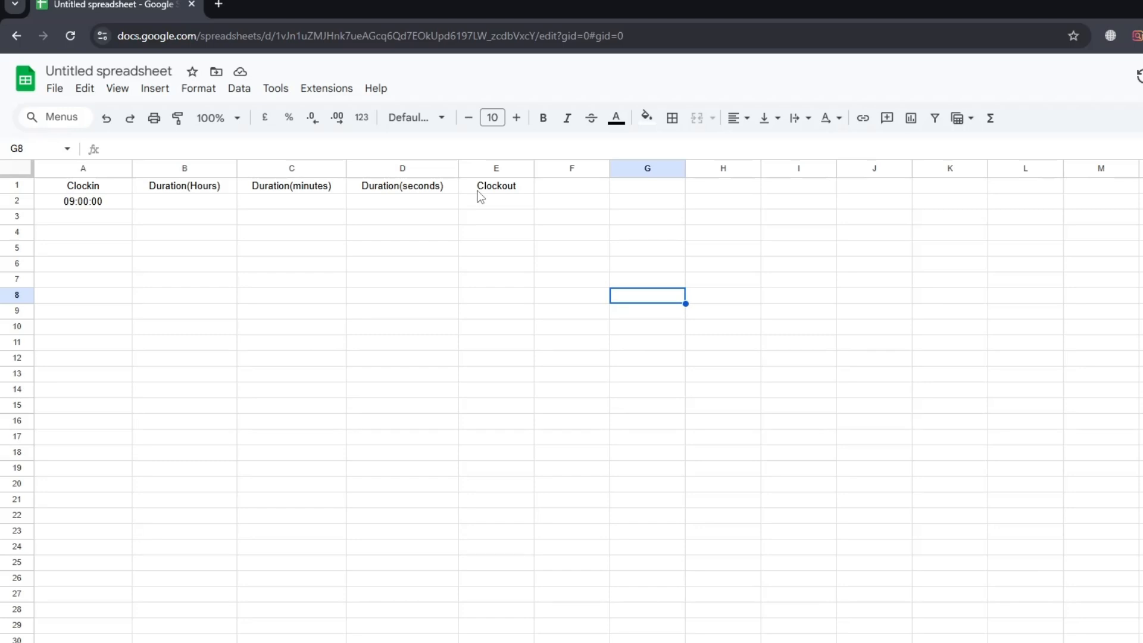
mouse_move(517, 192)
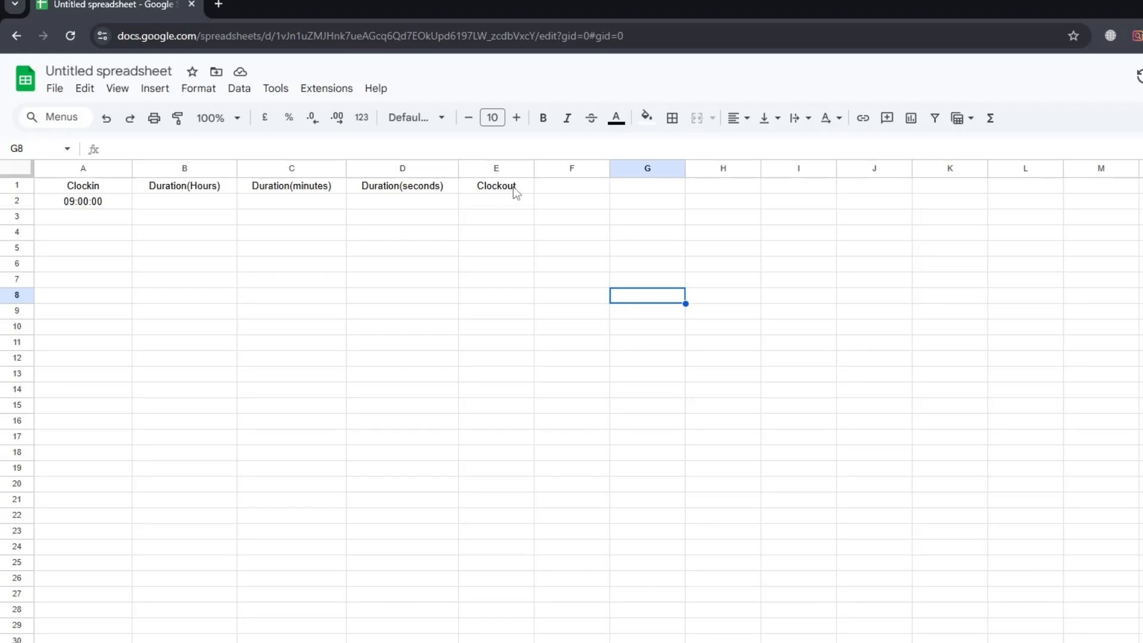
mouse_move(490, 207)
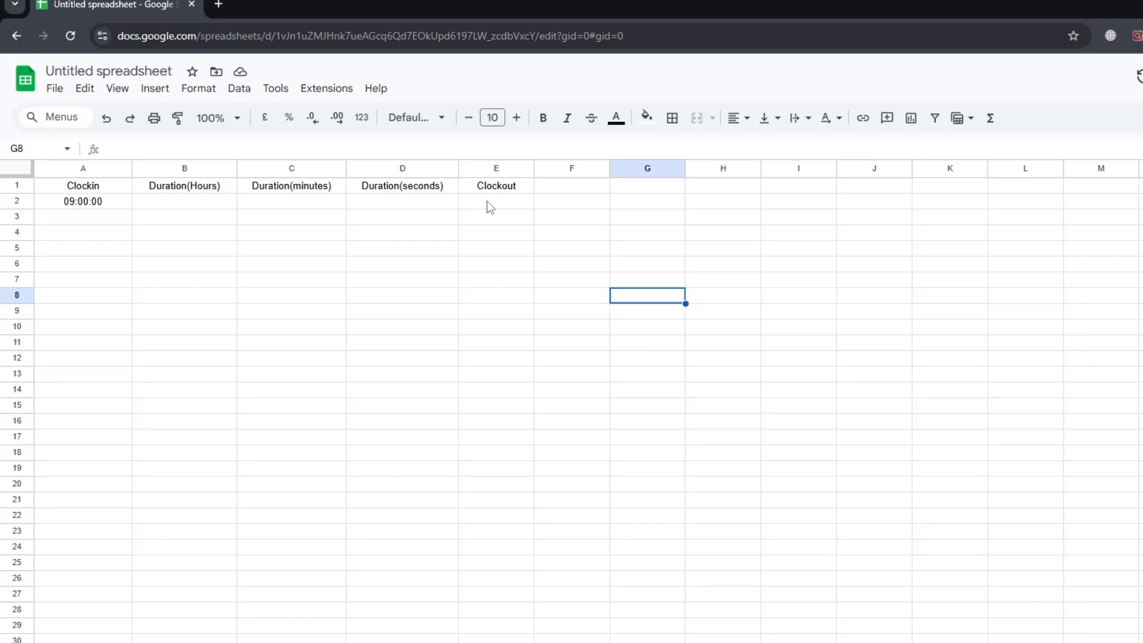
- Enter =A2+B2+C2+D2 in Clockout cell E2, showing 09:00:00 while durations are blank
left_click(495, 200)
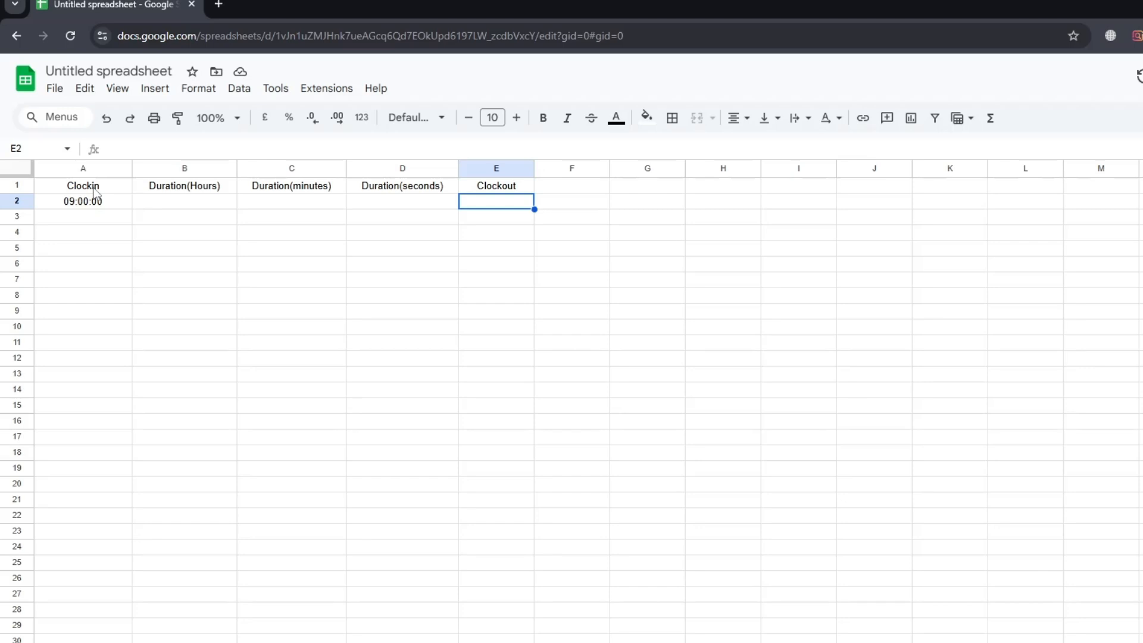
type("=")
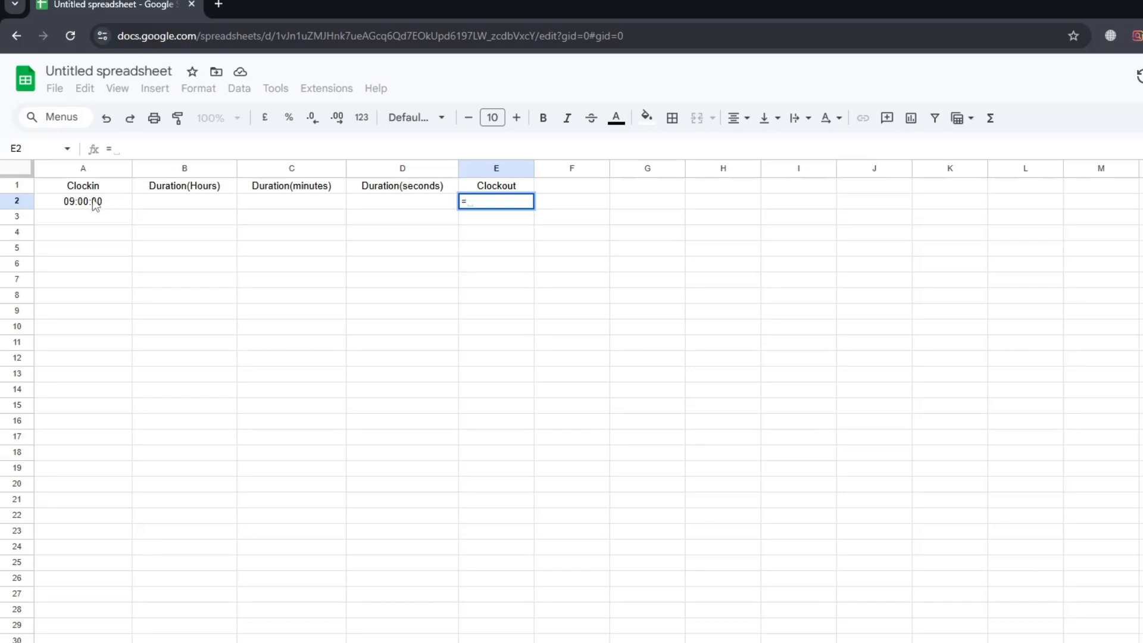
left_click(290, 202)
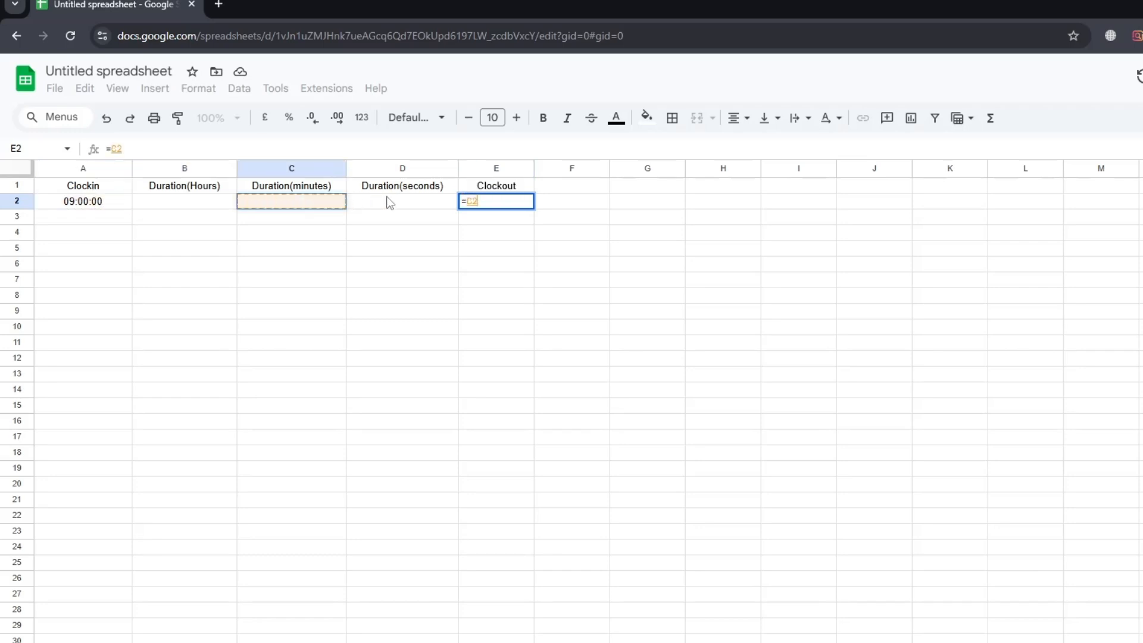
left_click(84, 201)
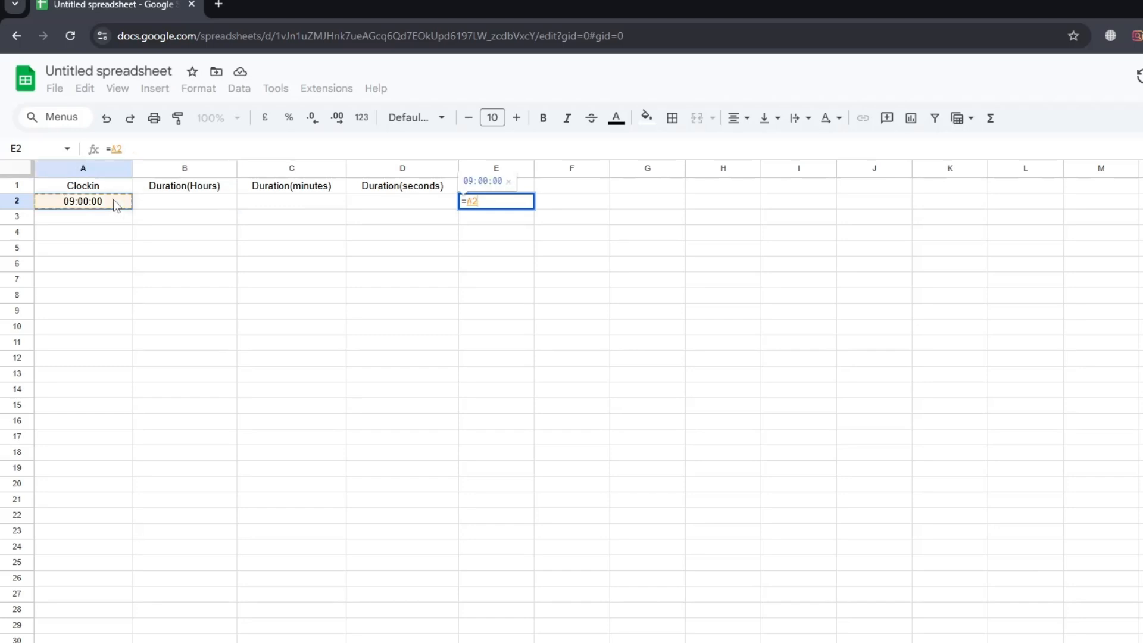
type("+B2+C2")
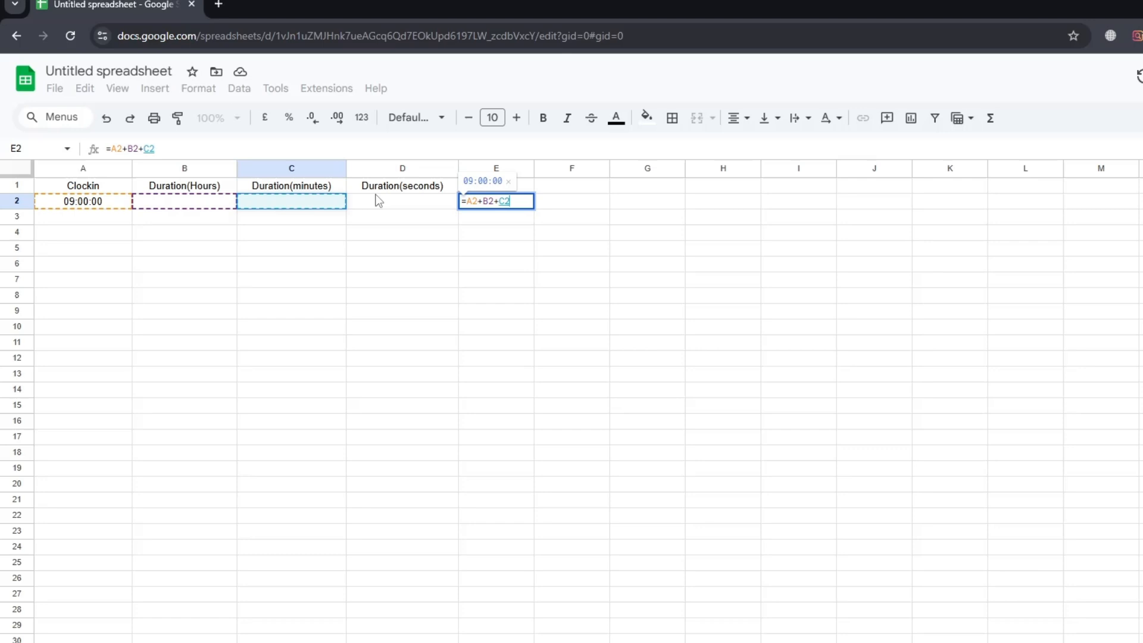
left_click(402, 201)
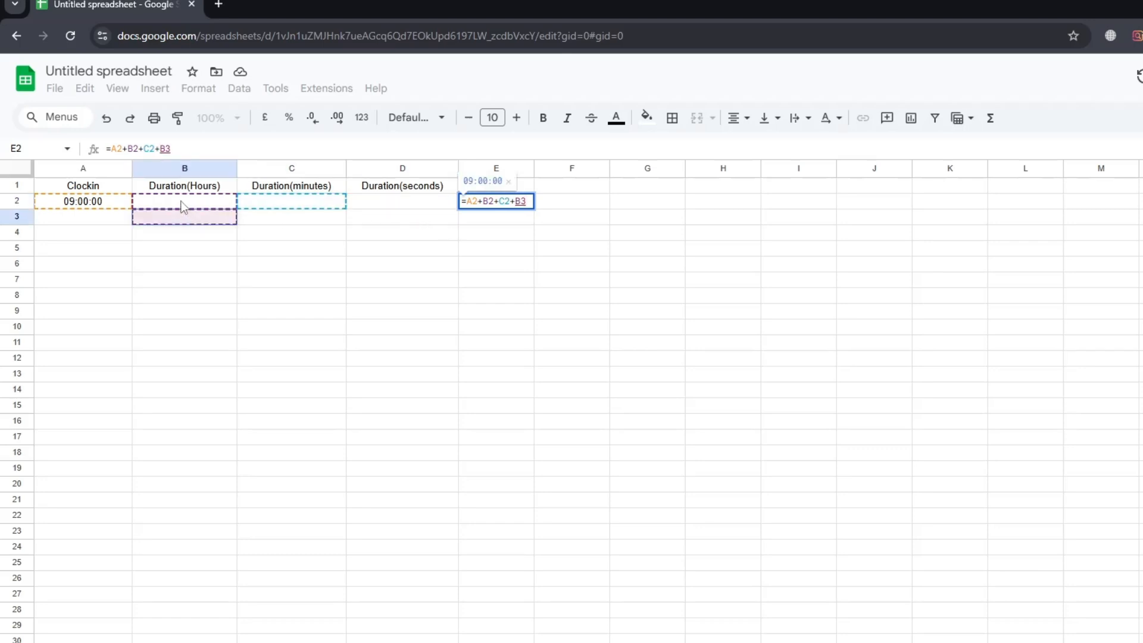
key("Enter")
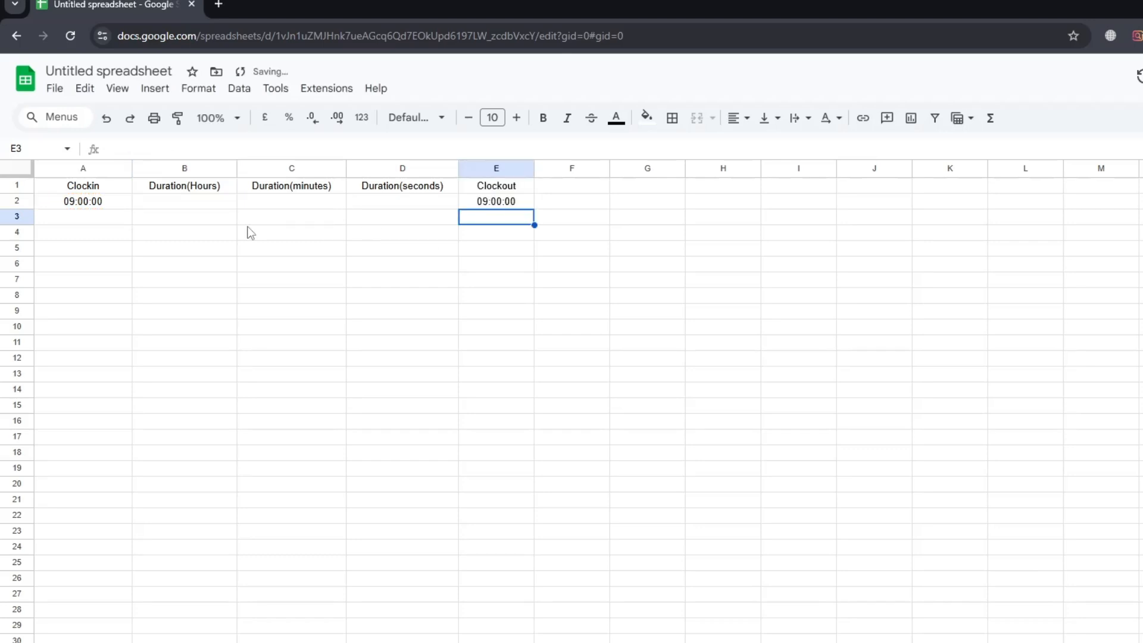
- Enter =6/24 in hours cell B2, showing 0.25 and moving Clockout to 15:00:00
left_click(183, 201)
type("6")
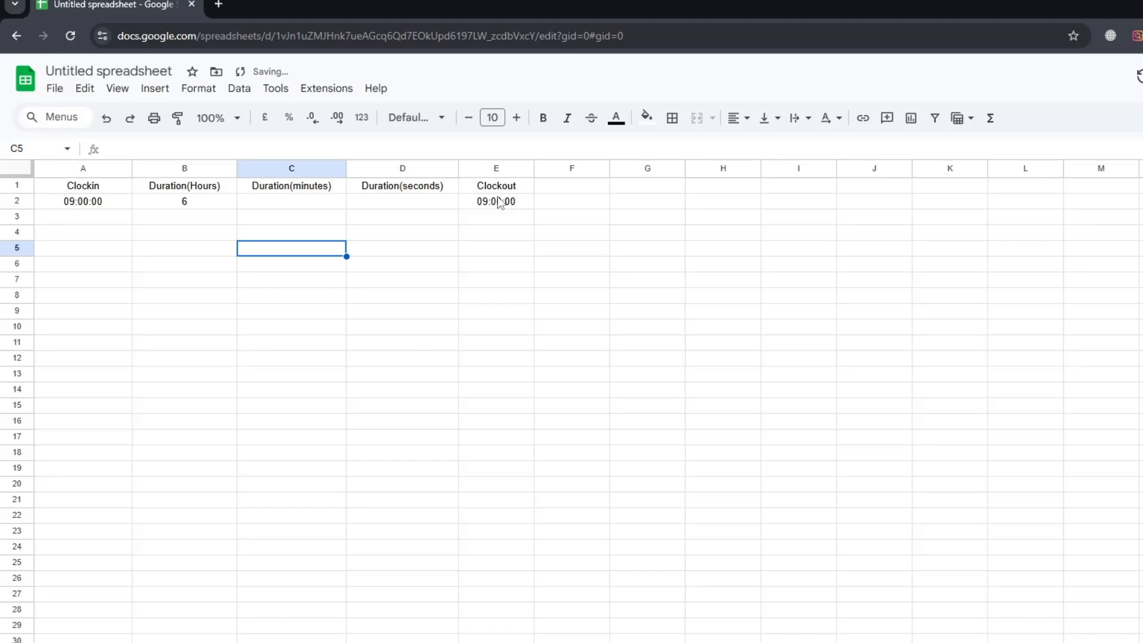
left_click(183, 201)
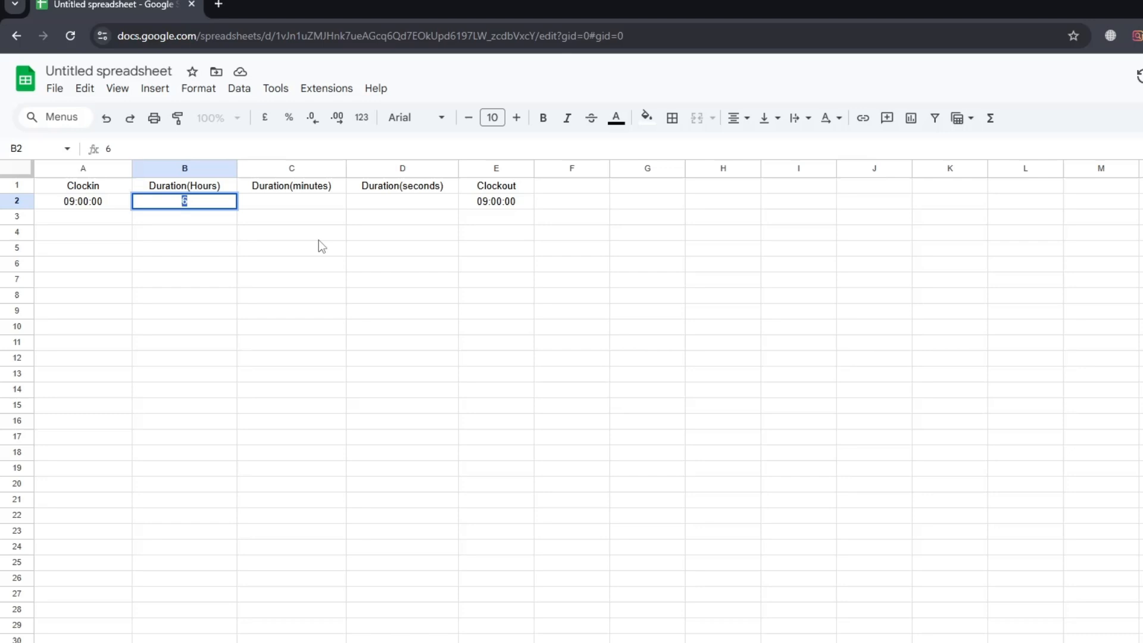
type("=")
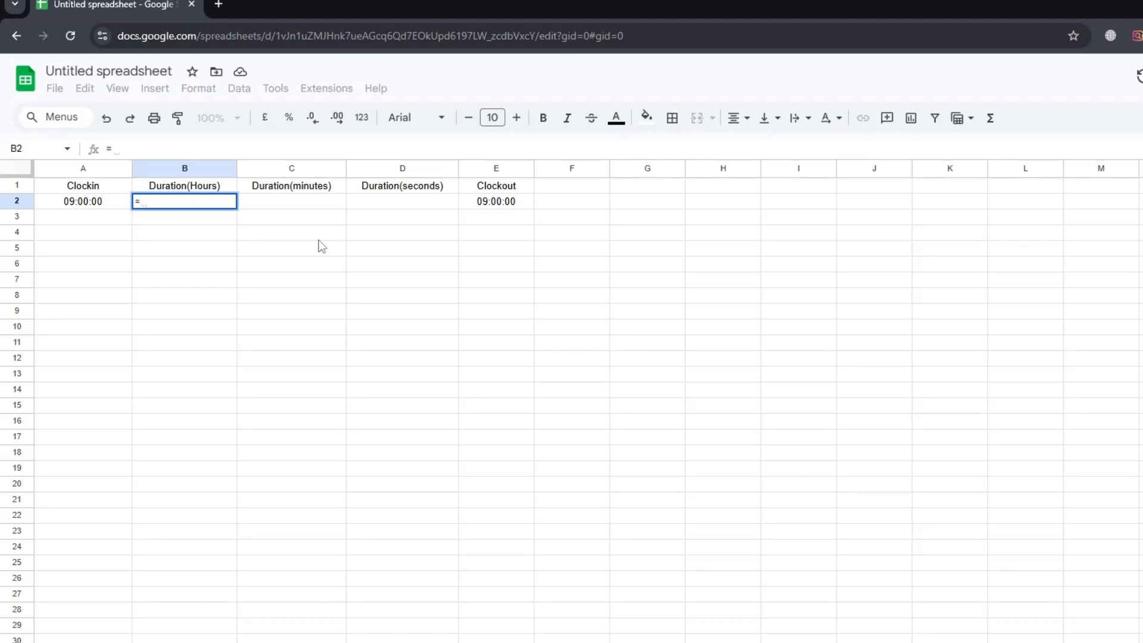
type("6/")
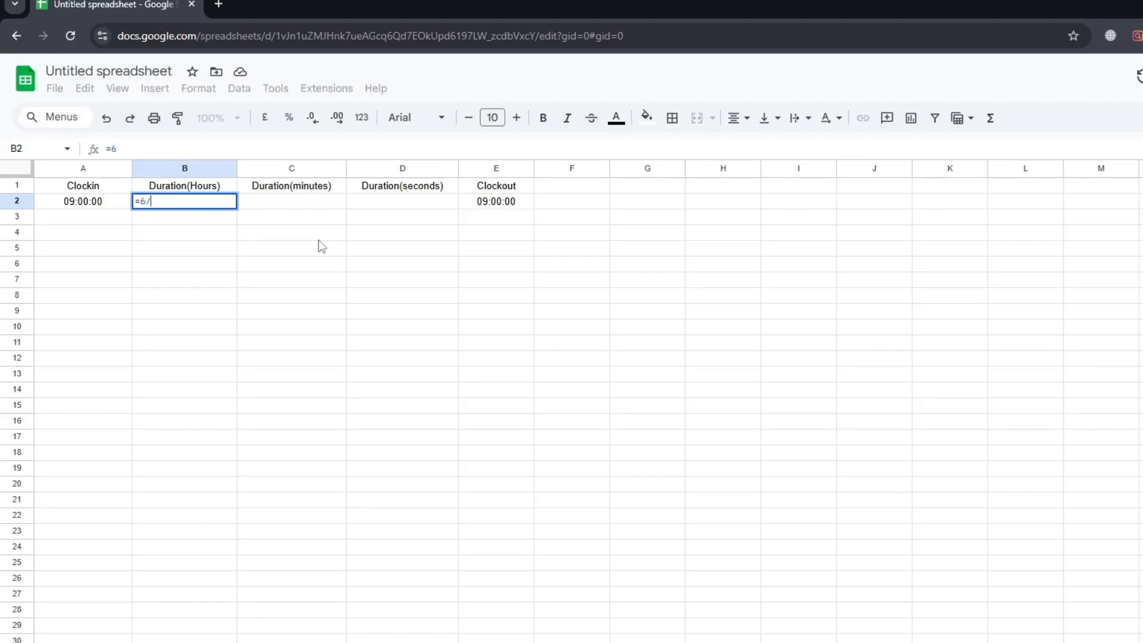
type("24")
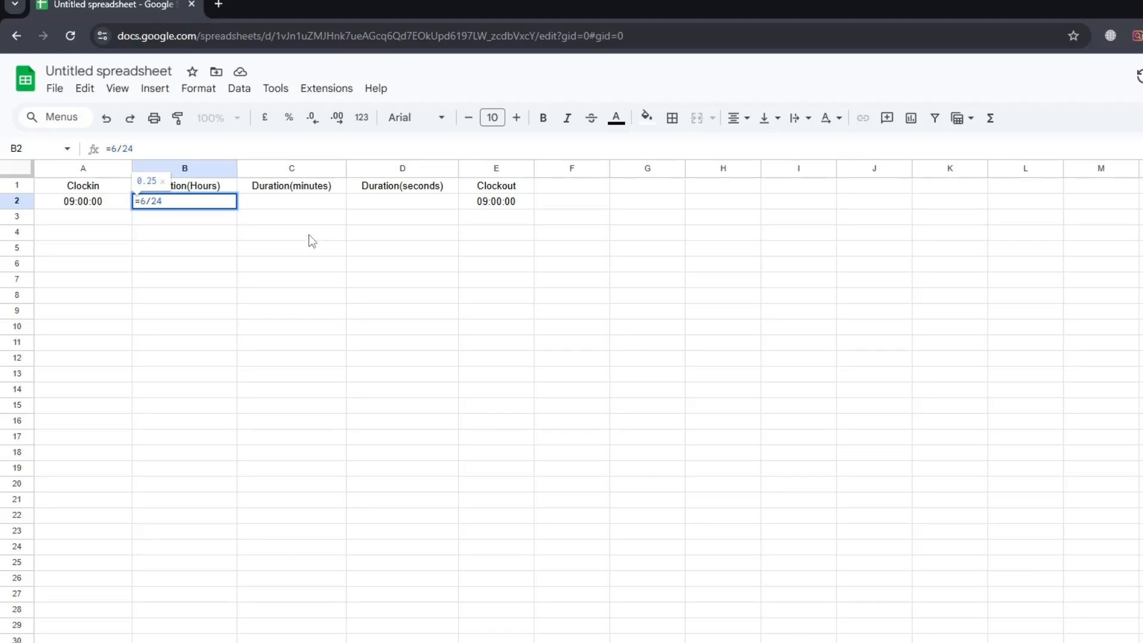
key("Enter")
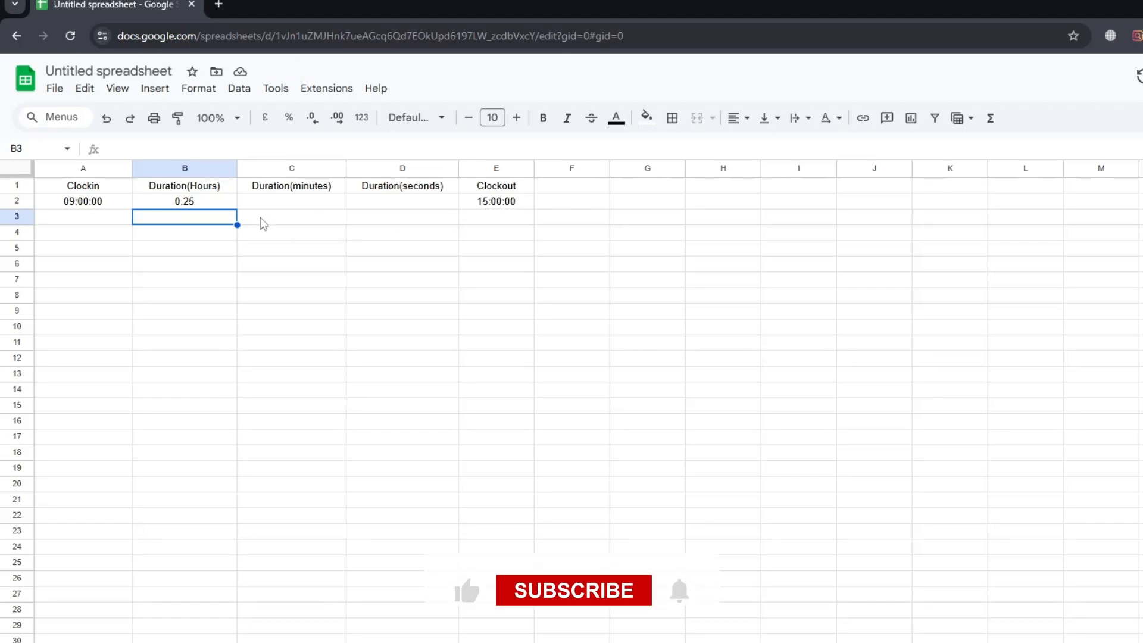
left_click(290, 201)
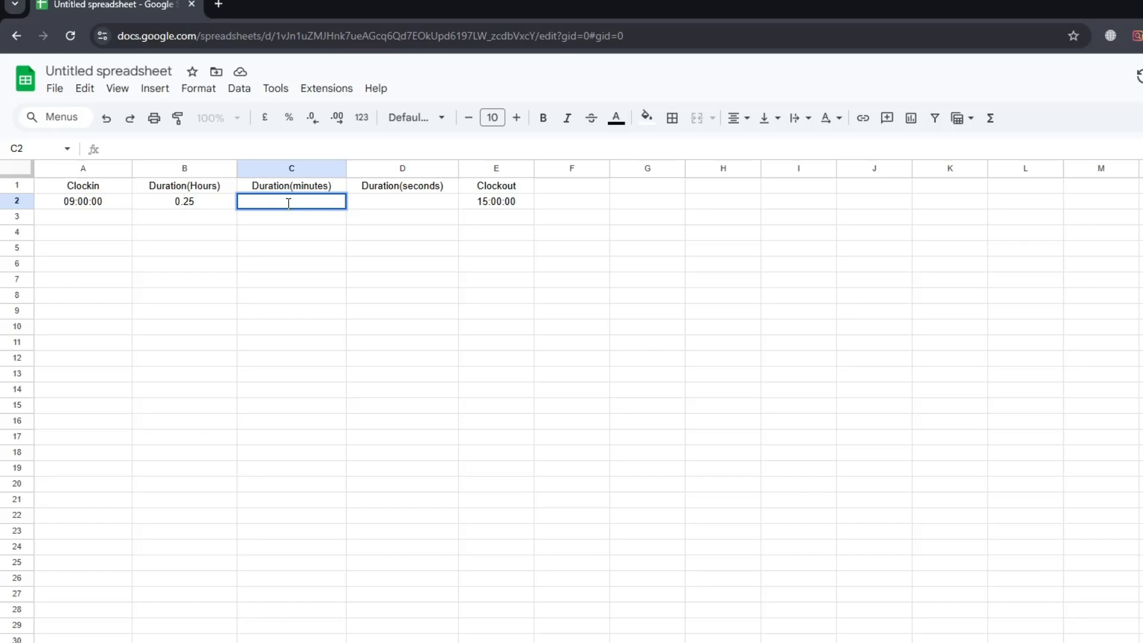
- Enter =30/24/60 in minutes cell C2, showing 0.02083333333 and moving Clockout to 15:30:00
type("=")
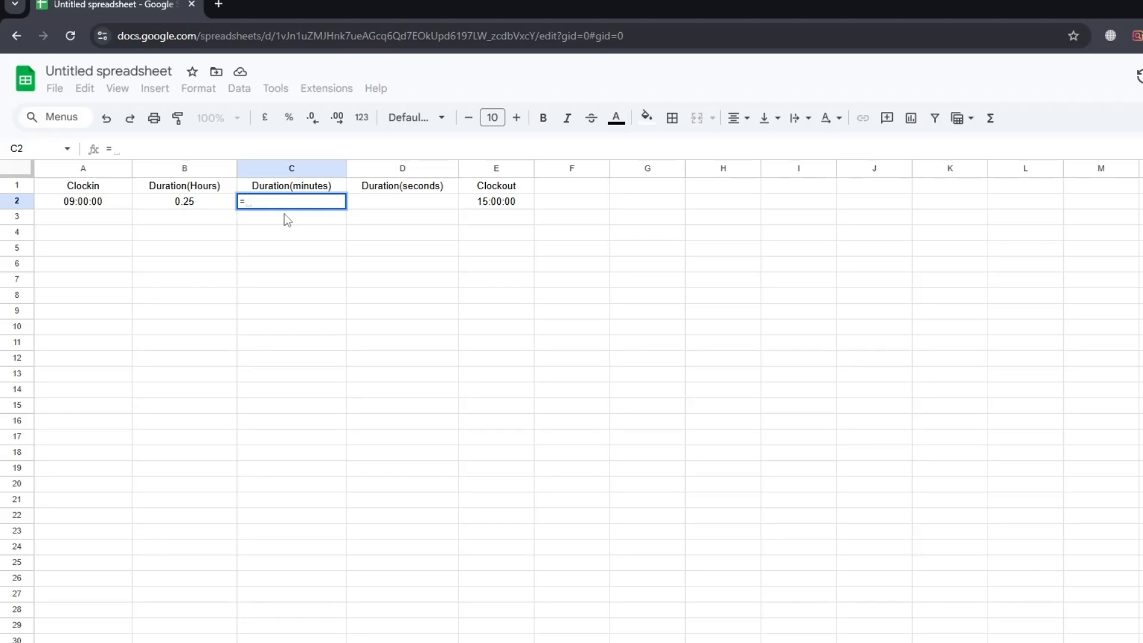
type("30")
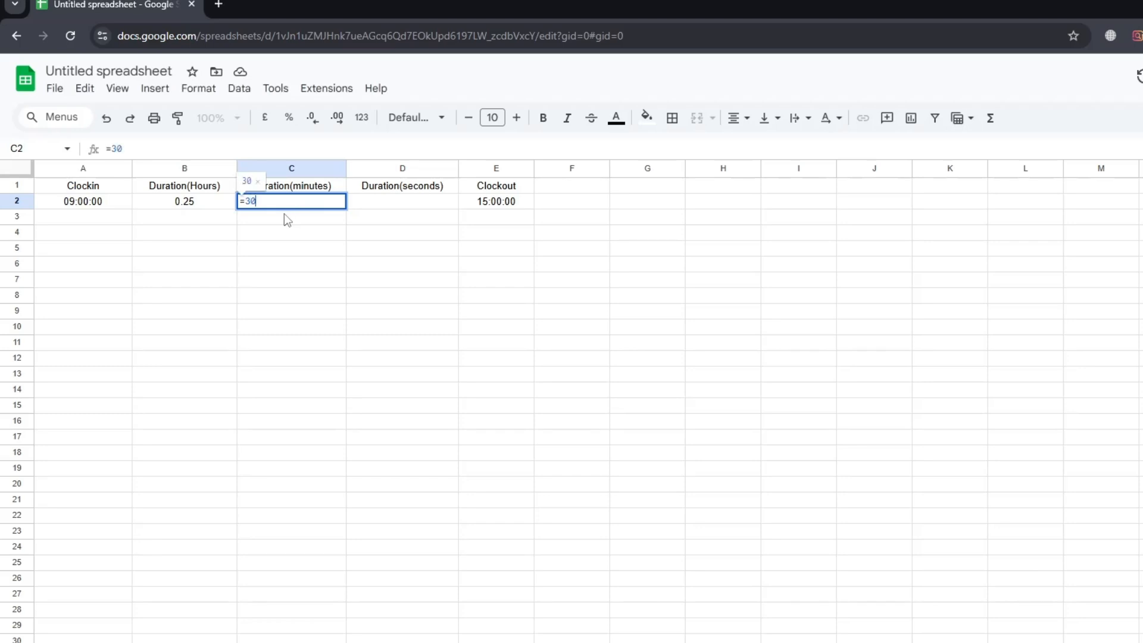
type("/24/")
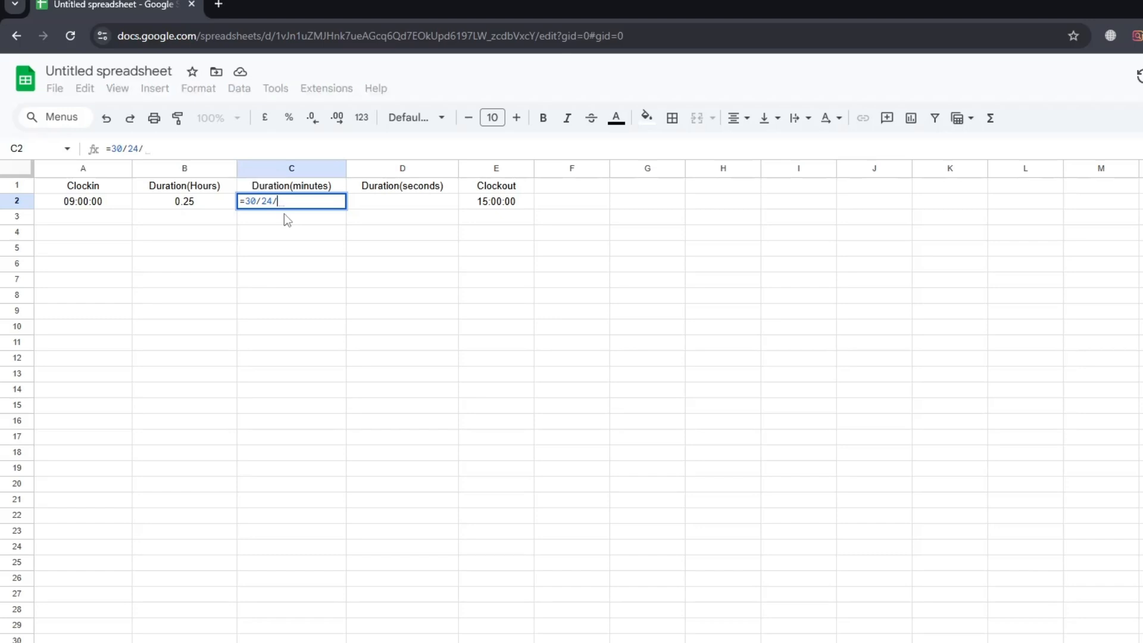
type("60")
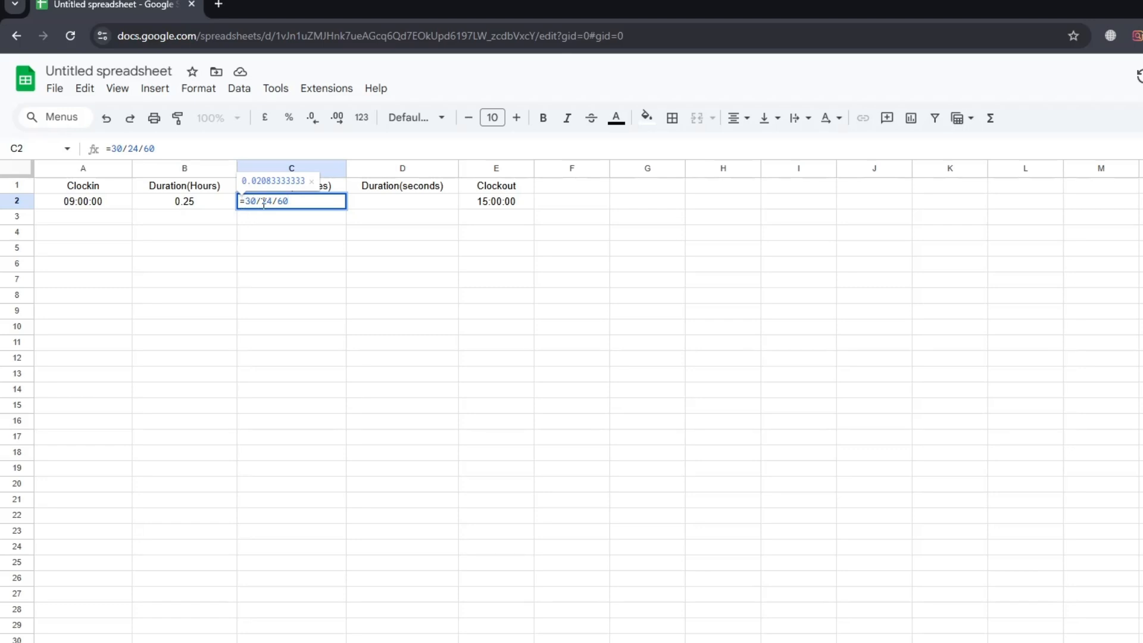
mouse_move(362, 226)
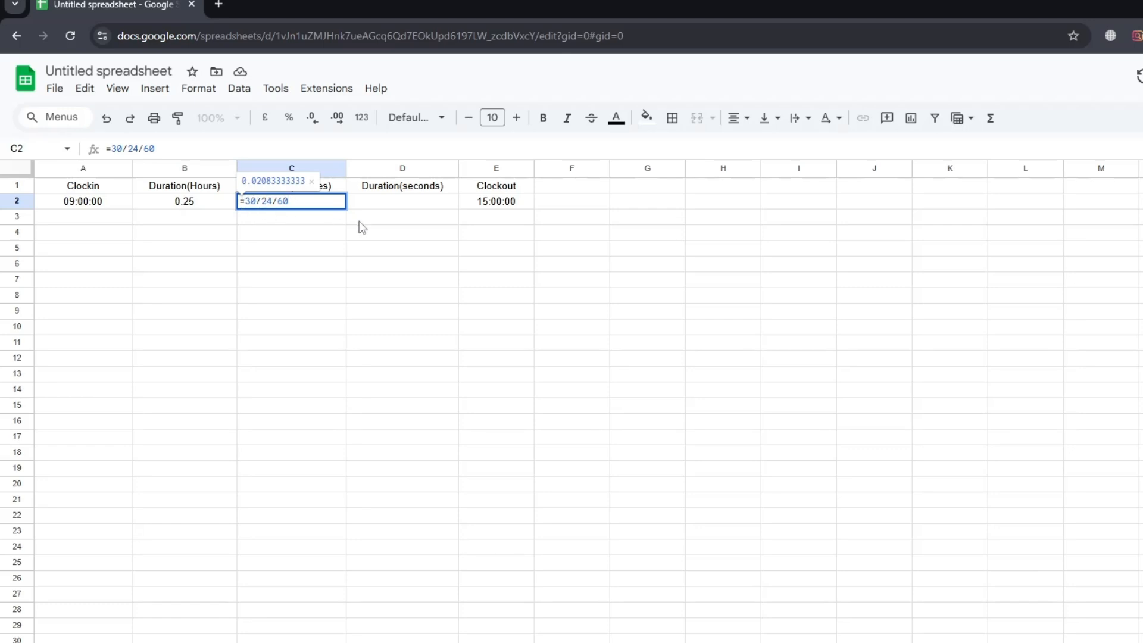
key("Enter")
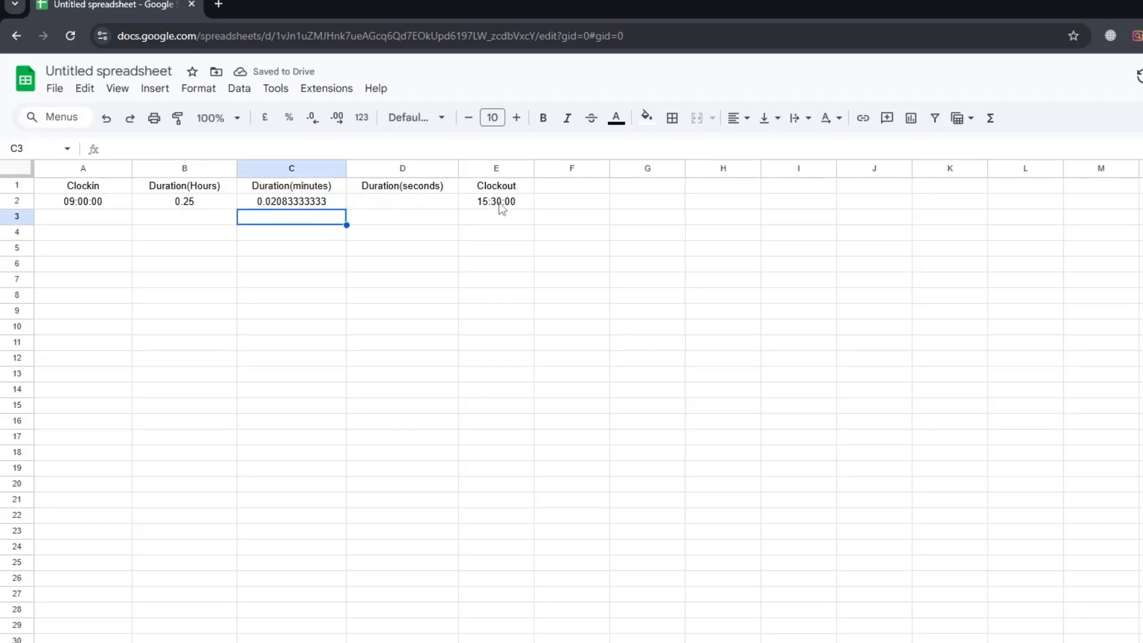
- Enter =50/24/60/60 in seconds cell D2, showing 0.0005787037037 with Clockout still 15:30:00
left_click(495, 201)
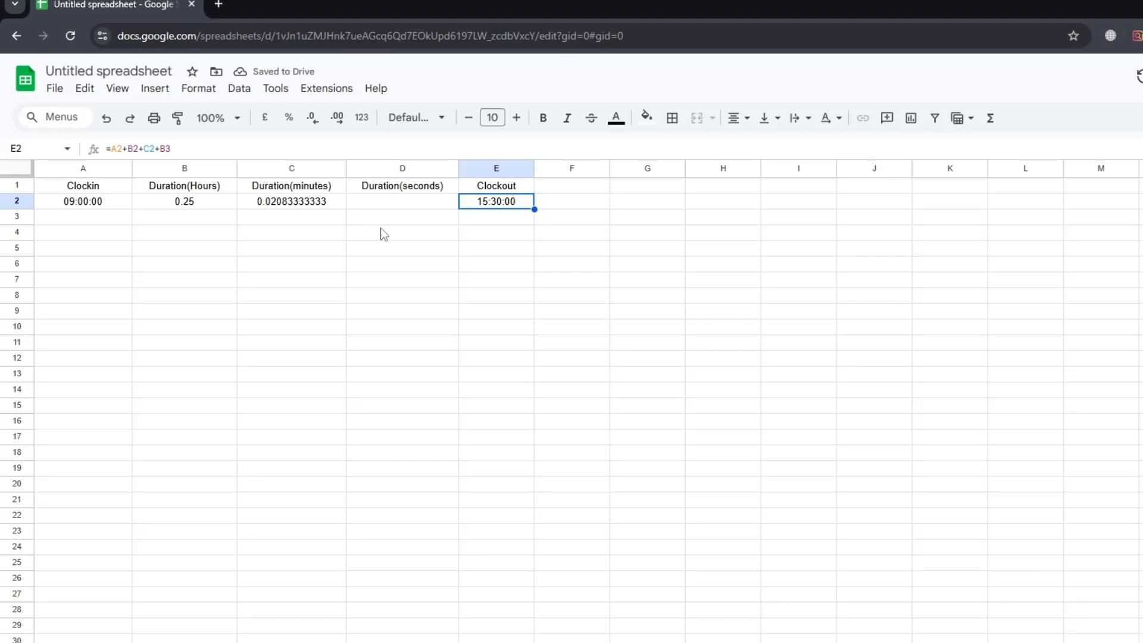
left_click(401, 202)
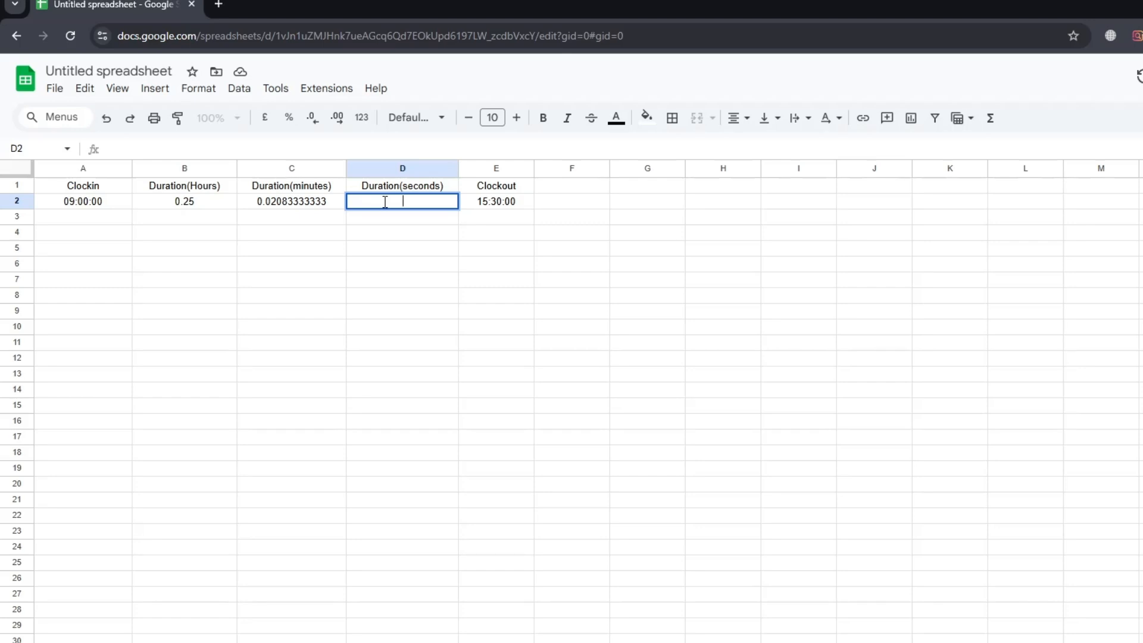
type("=")
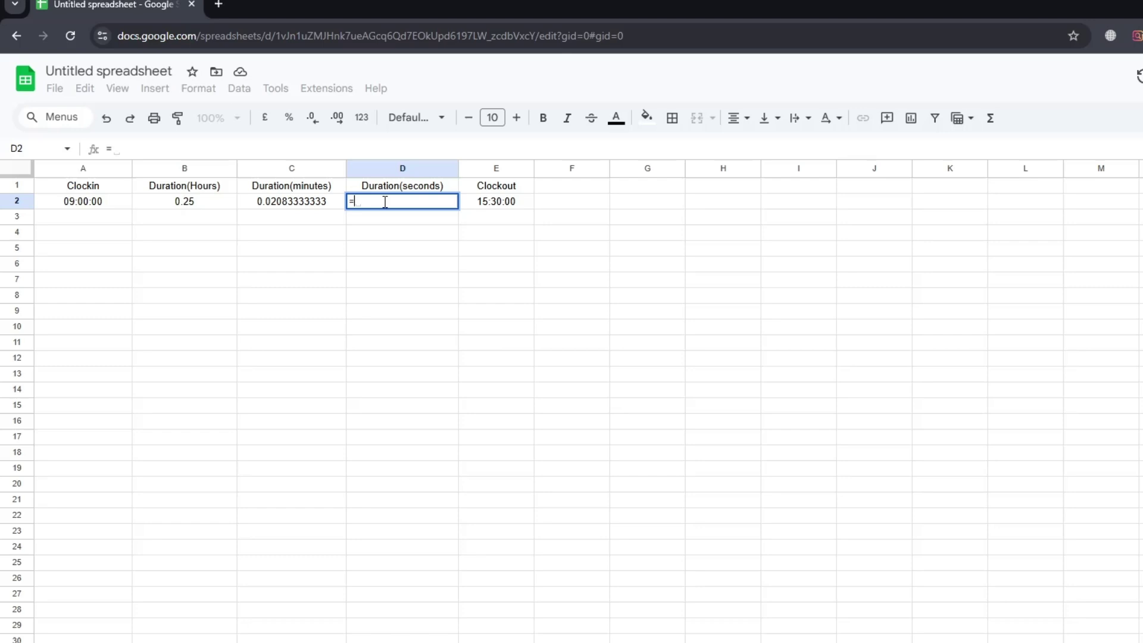
type("50/24")
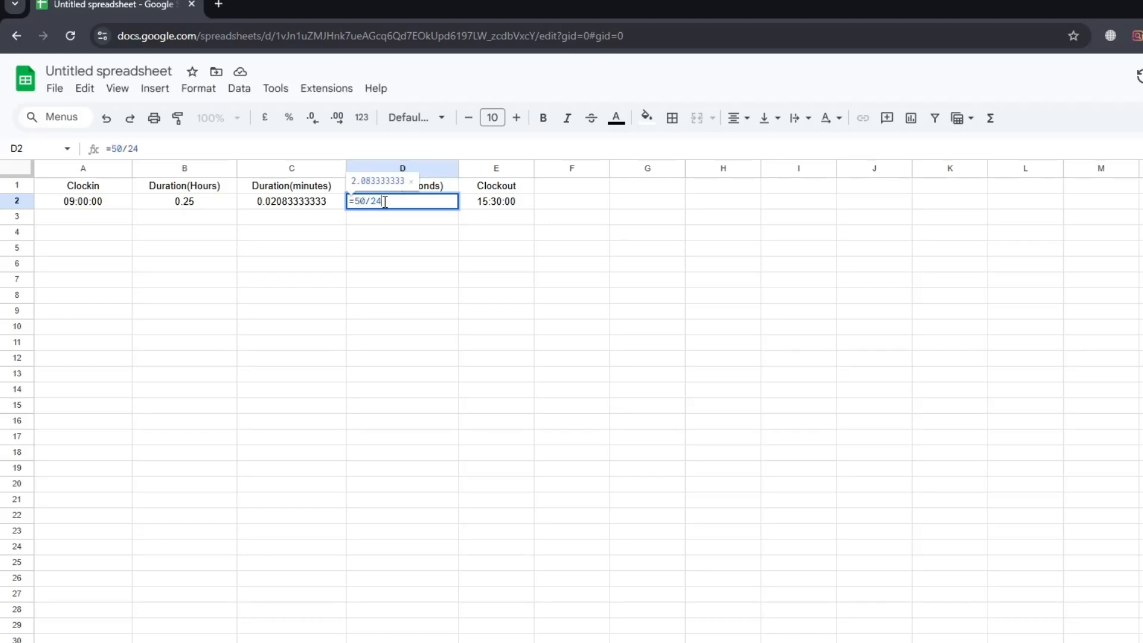
type("/60/60")
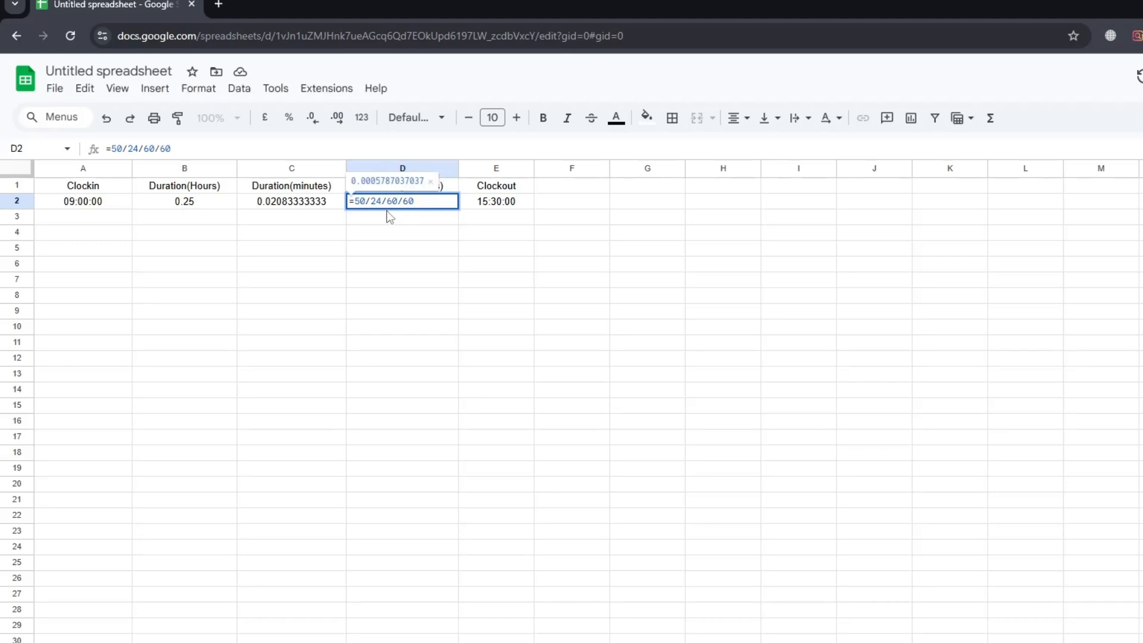
key("Enter")
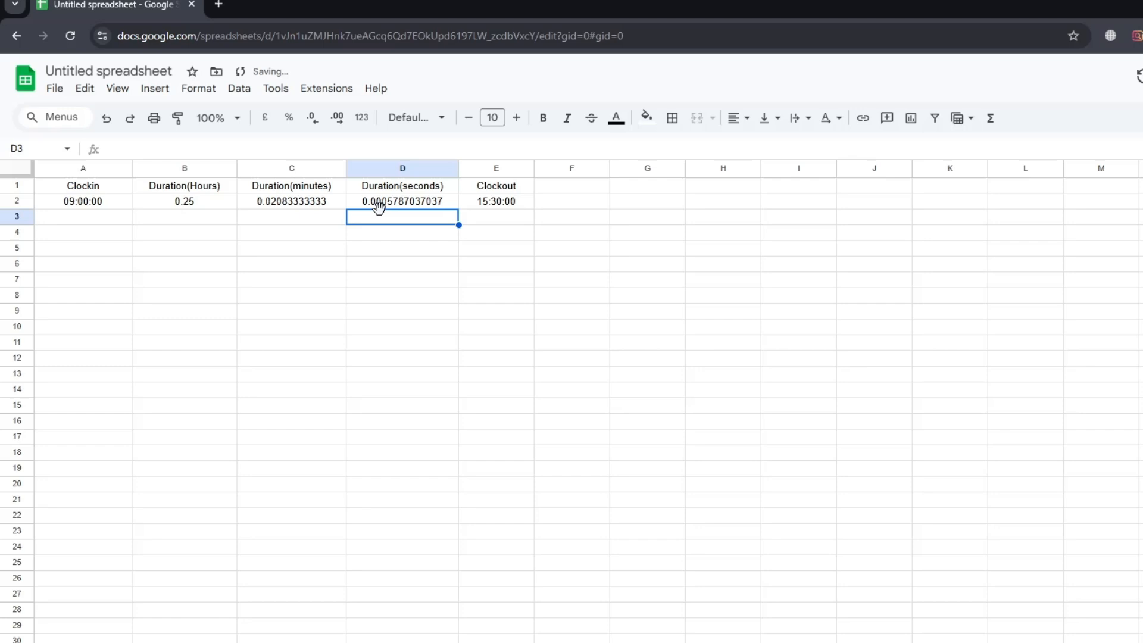
left_click(495, 217)
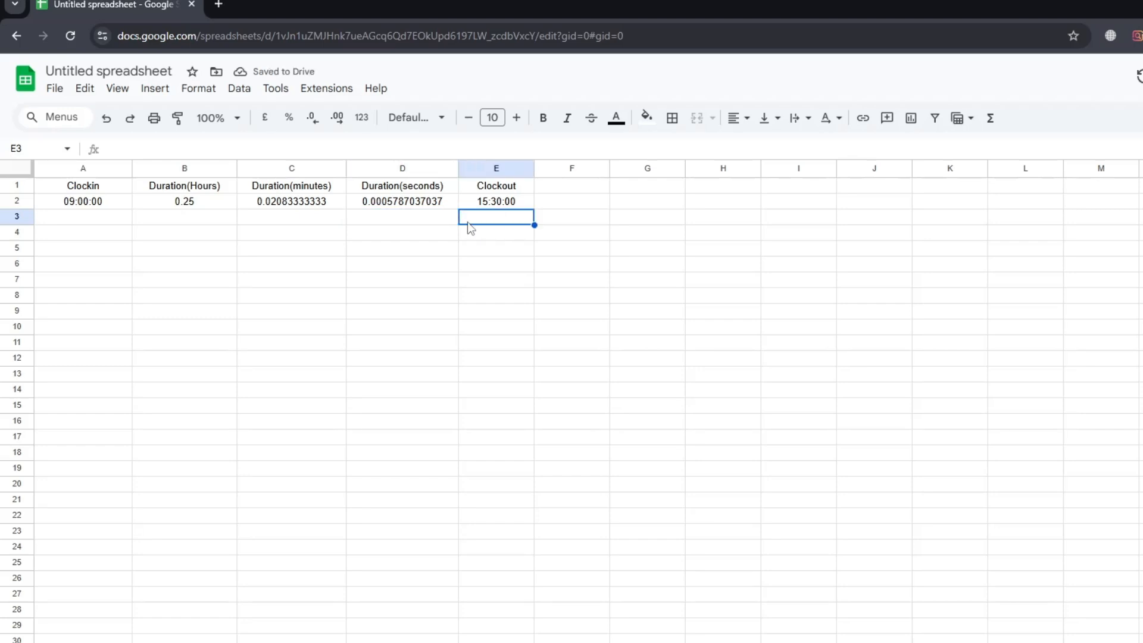
mouse_move(408, 219)
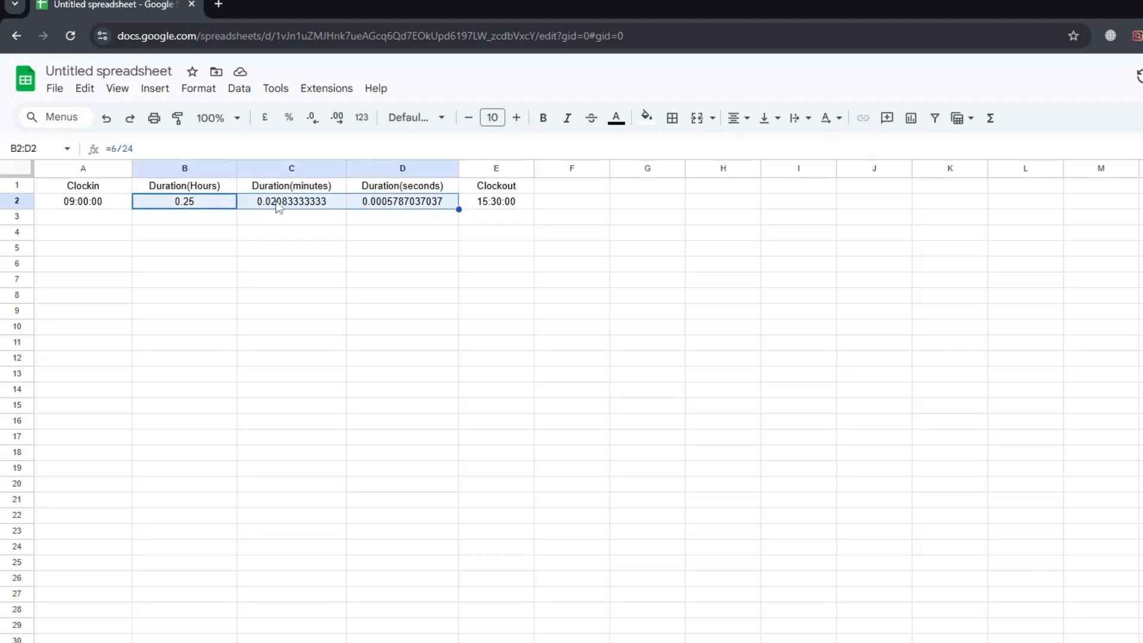
- Apply Duration number format to B2:D2 so they read 6:00:00, 0:30:00 and 0:00:50
left_click(198, 88)
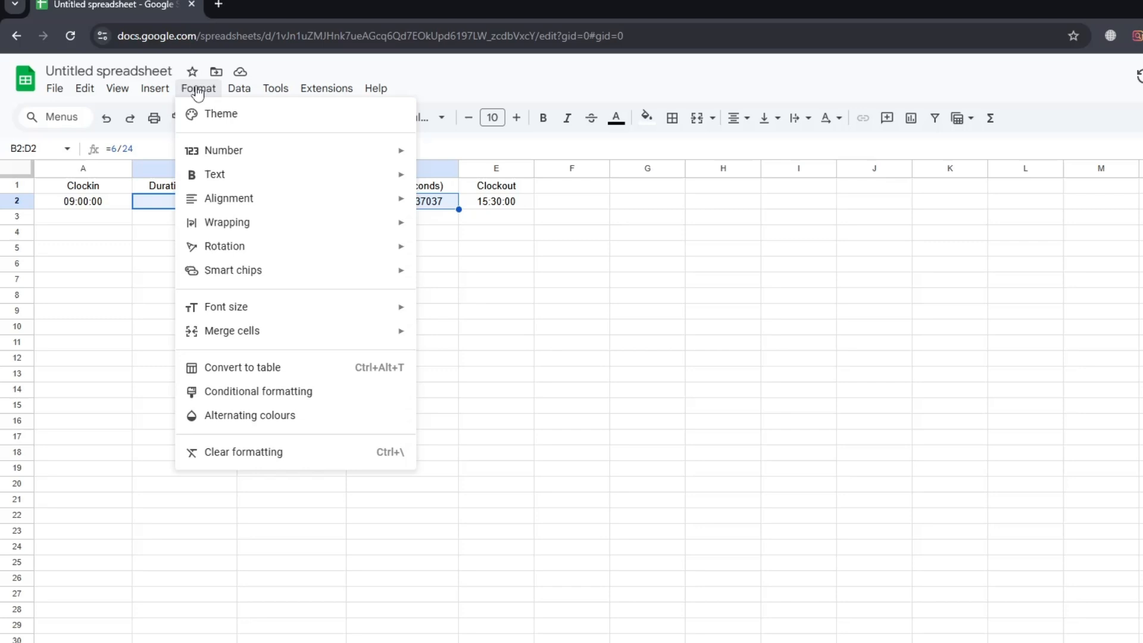
mouse_move(201, 101)
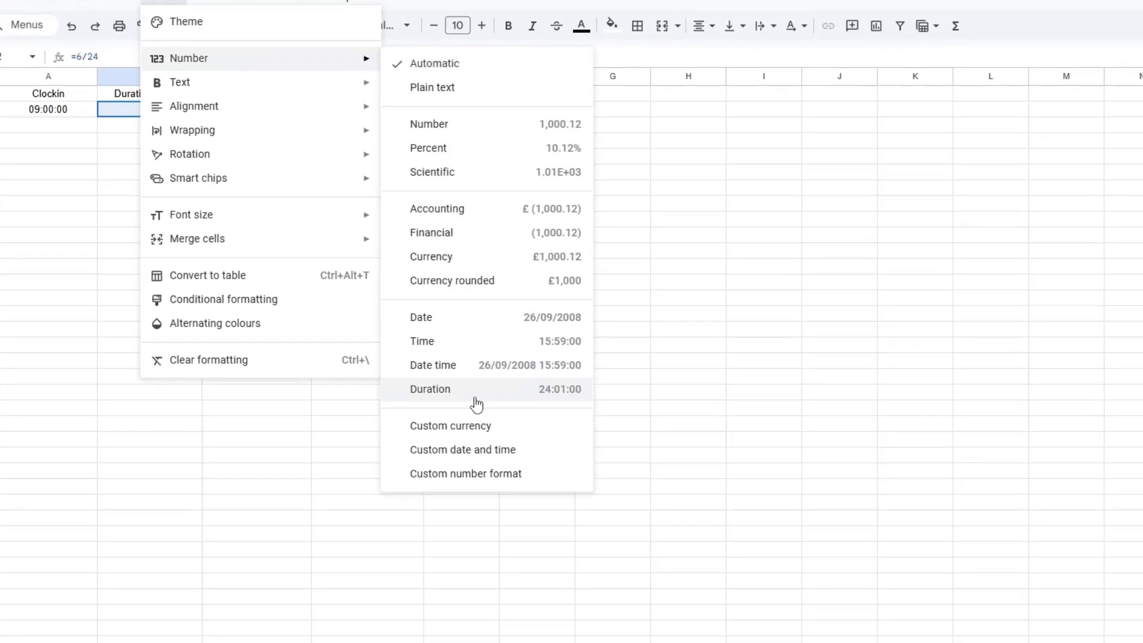
left_click(430, 389)
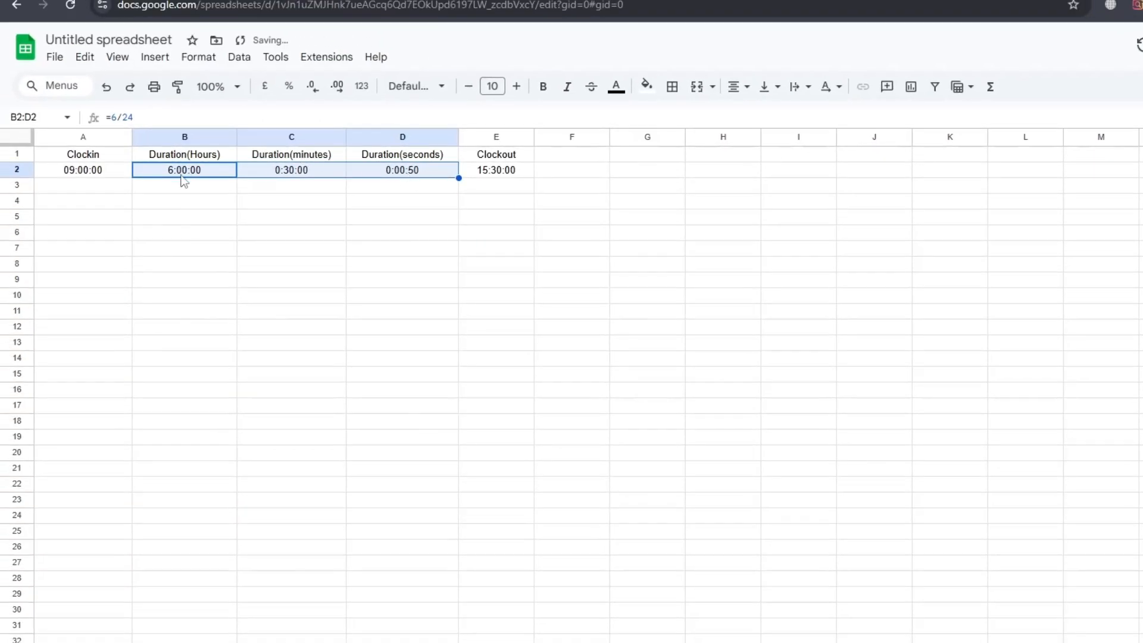
mouse_move(386, 193)
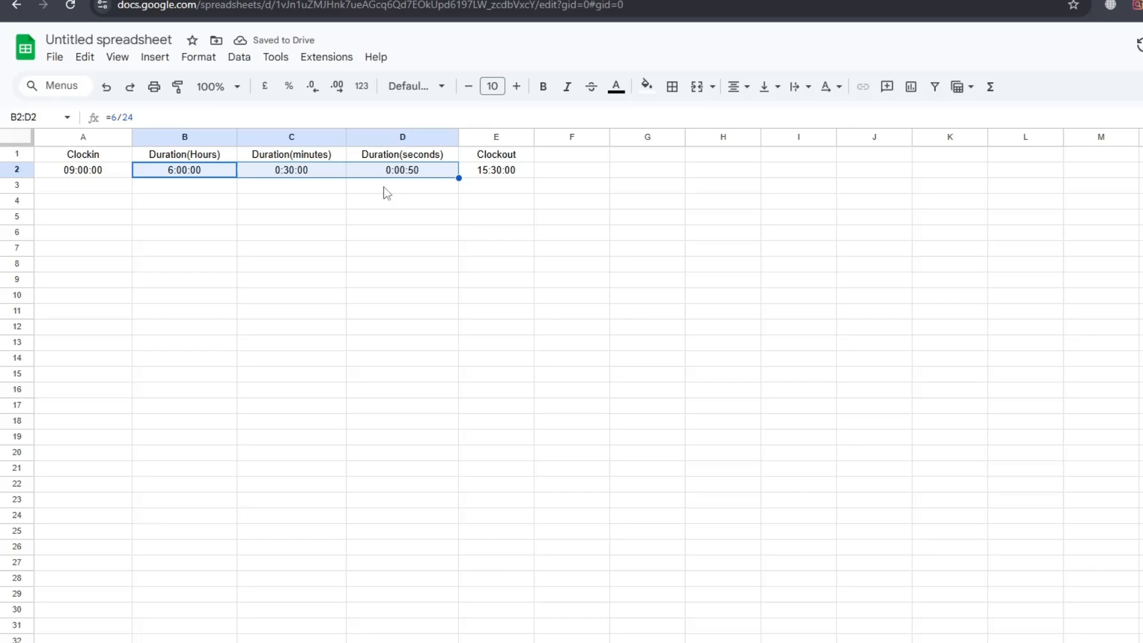
left_click(402, 186)
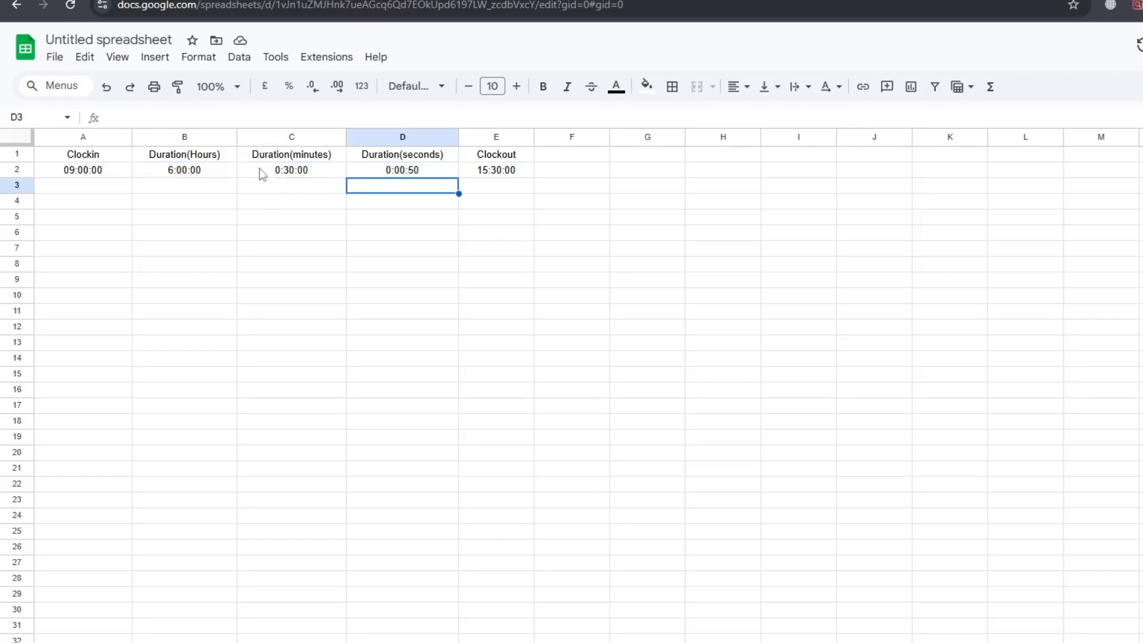
left_click(290, 186)
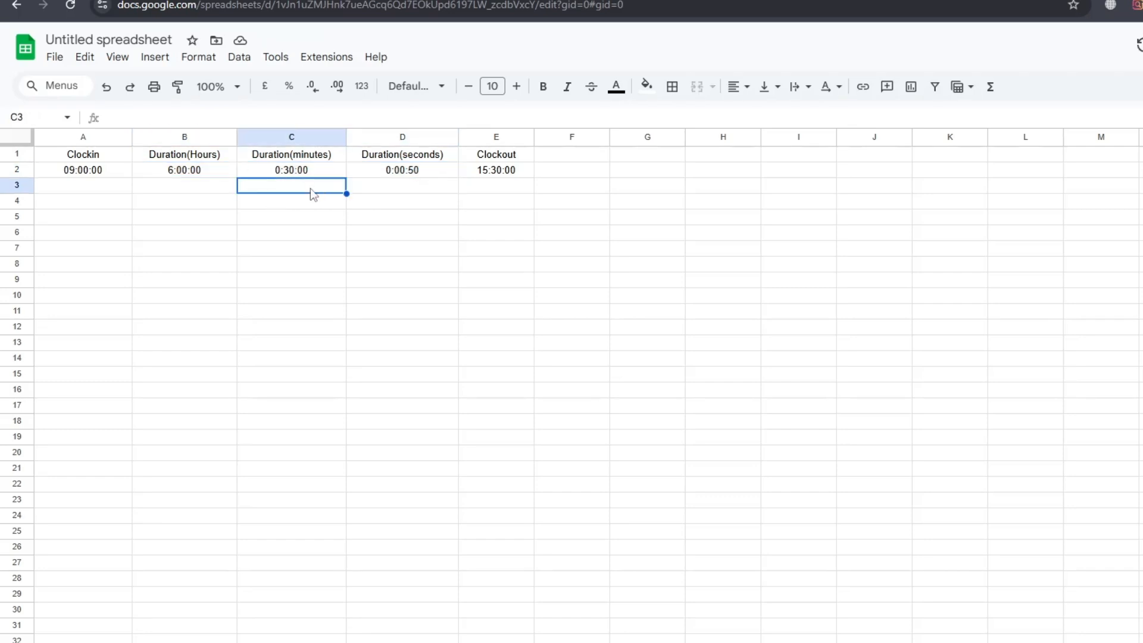